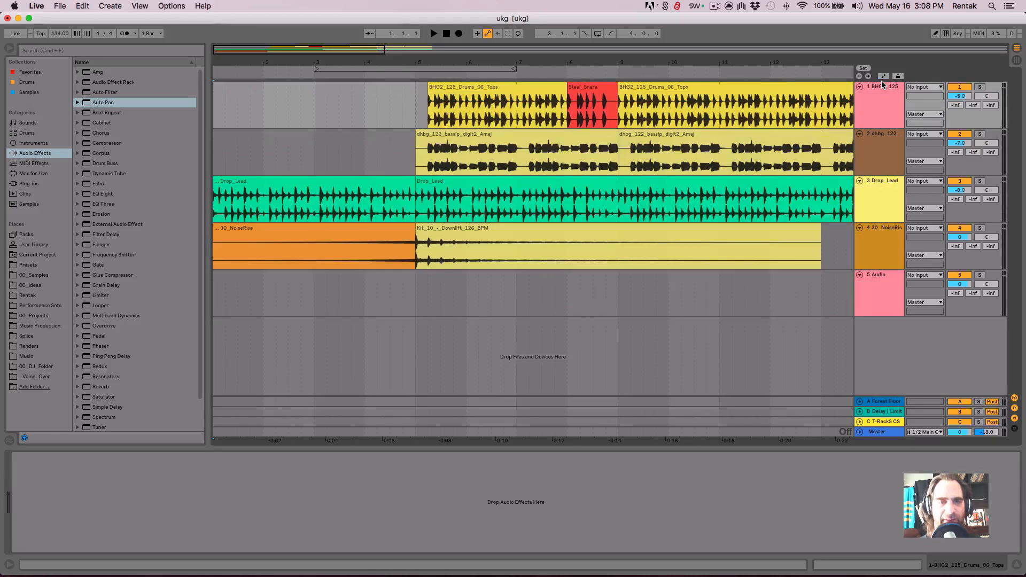
# Drag fade-in ramps onto the first Drop_Lead and 30_NoiseRise clips and audition the opening
pyautogui.click(432, 151)
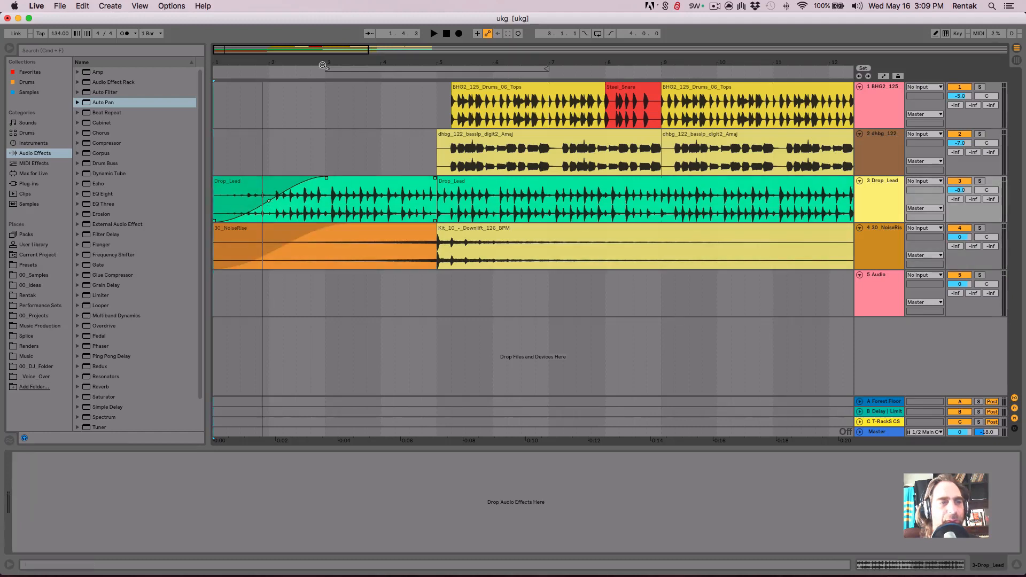
pyautogui.click(433, 33)
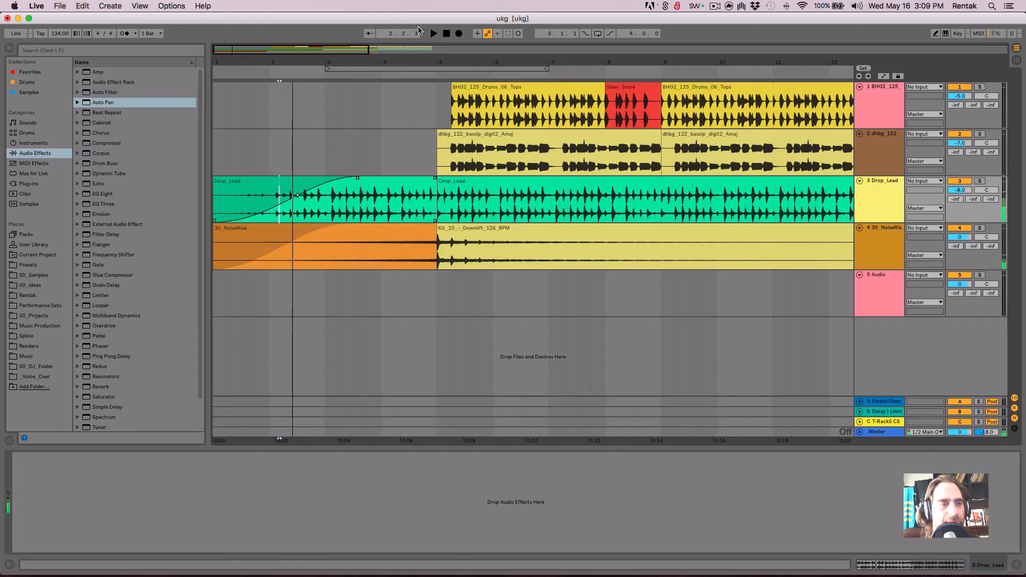
pyautogui.click(433, 33)
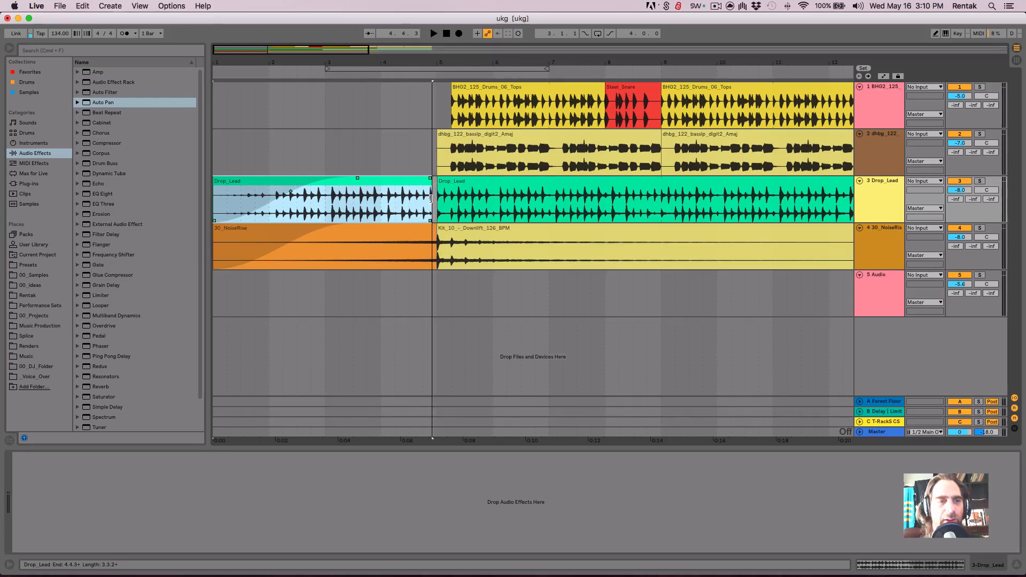
# Crossfade the end of the first Drop_Lead clip into the second Drop_Lead clip
pyautogui.click(416, 191)
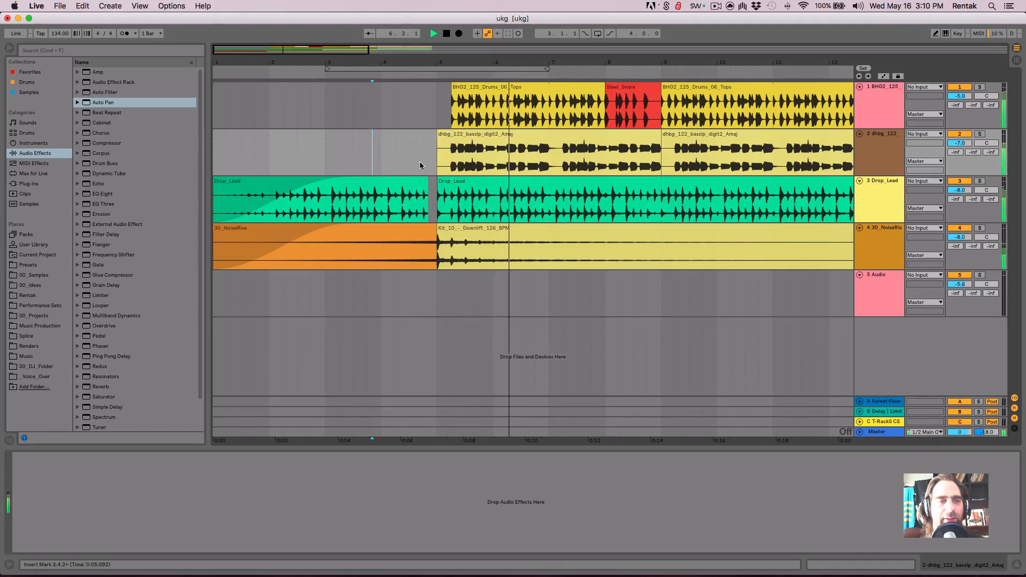
# Fade the first Drums_06_Tops clip out into the following Steel_Snare hit before the drop
pyautogui.click(518, 105)
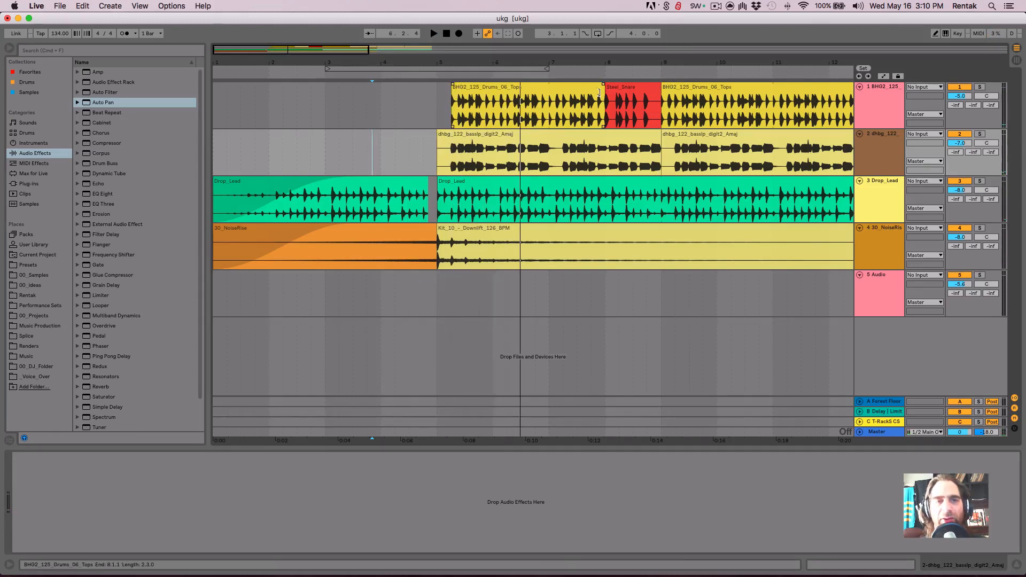
pyautogui.click(583, 104)
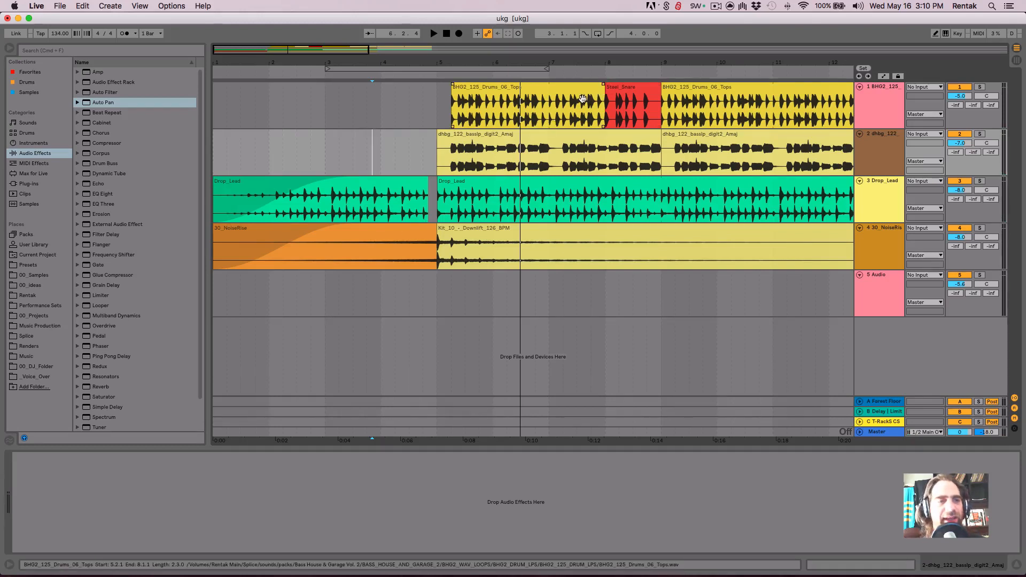
pyautogui.click(524, 105)
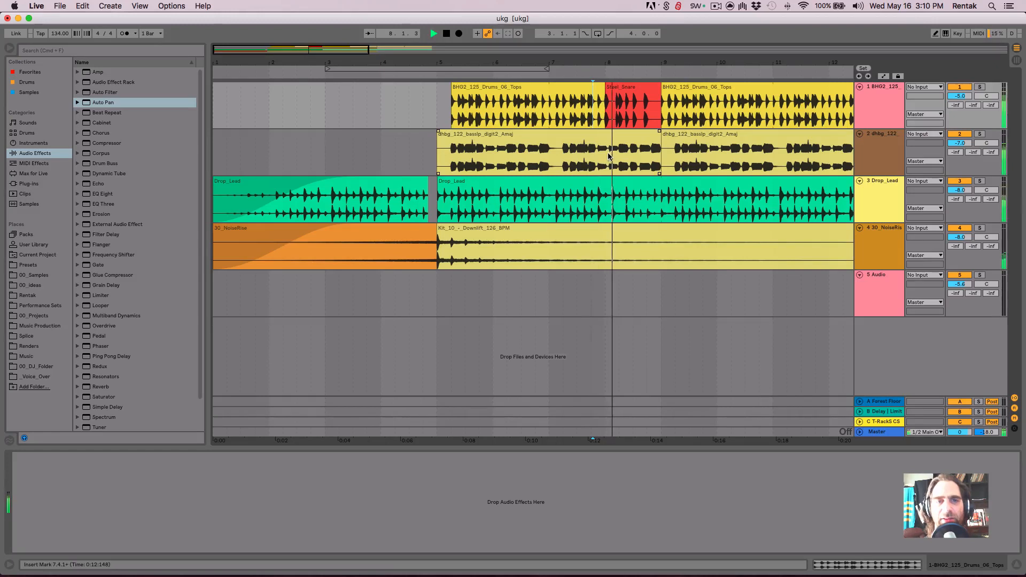
pyautogui.click(589, 99)
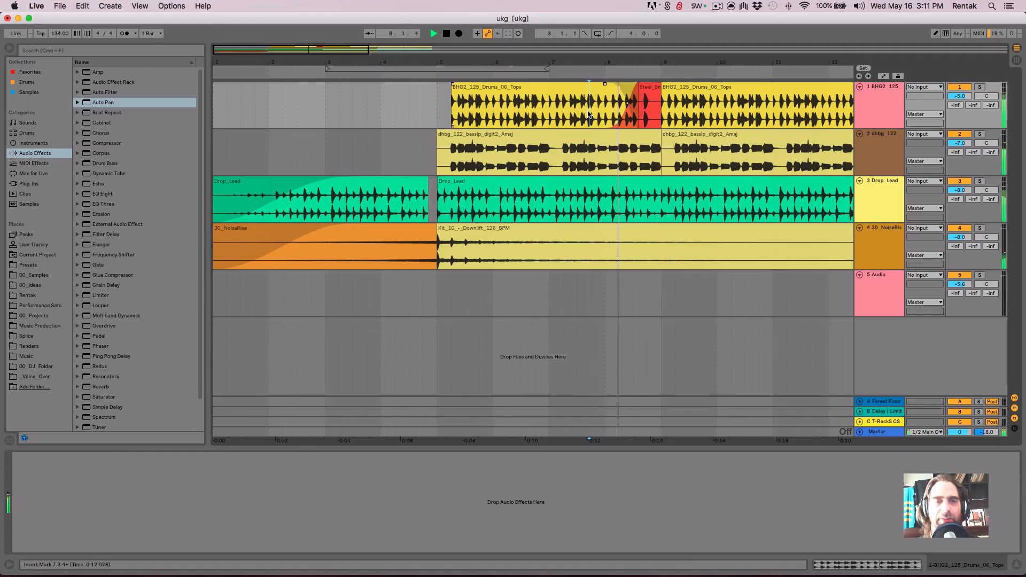
pyautogui.click(589, 95)
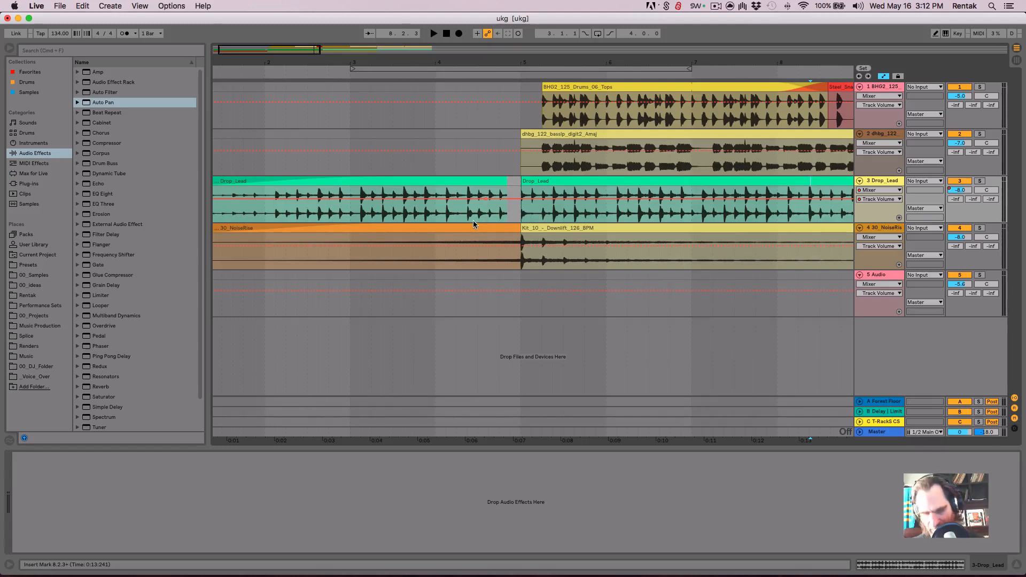
# Show Drop_Lead's Mixer > A-Forest Floor send envelope and raise it over the clip's tail
pyautogui.click(897, 190)
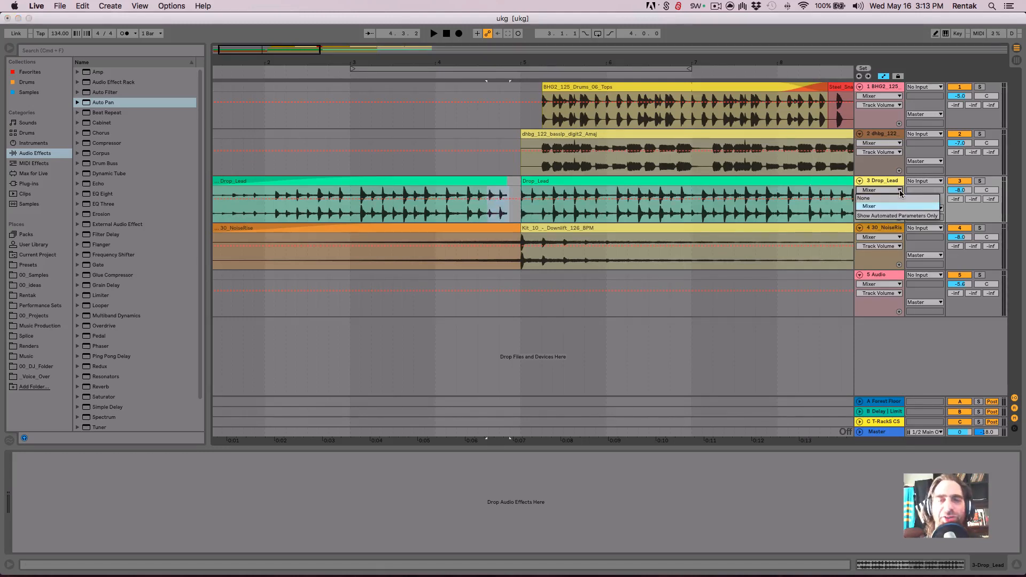
pyautogui.click(880, 199)
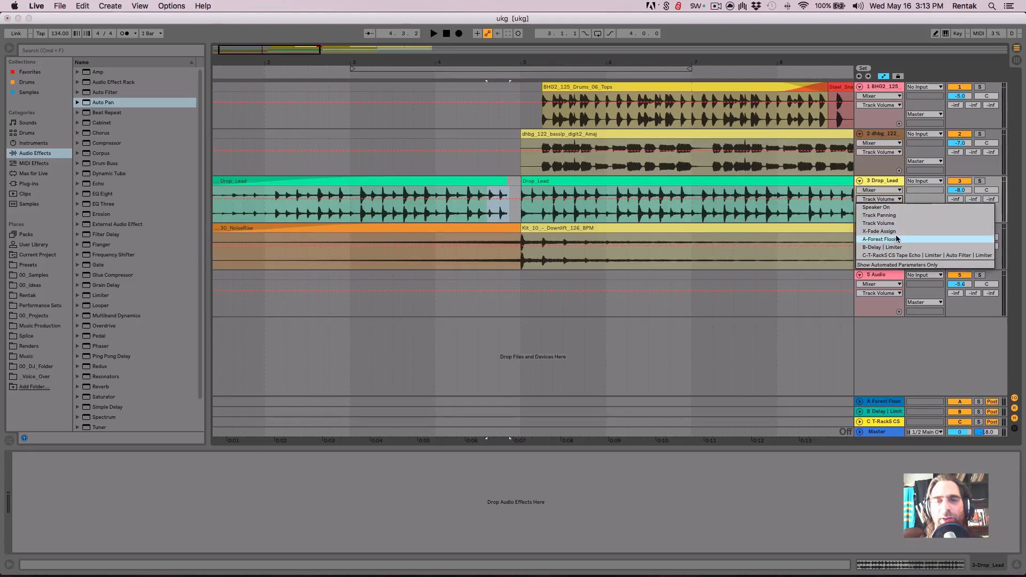
pyautogui.click(879, 239)
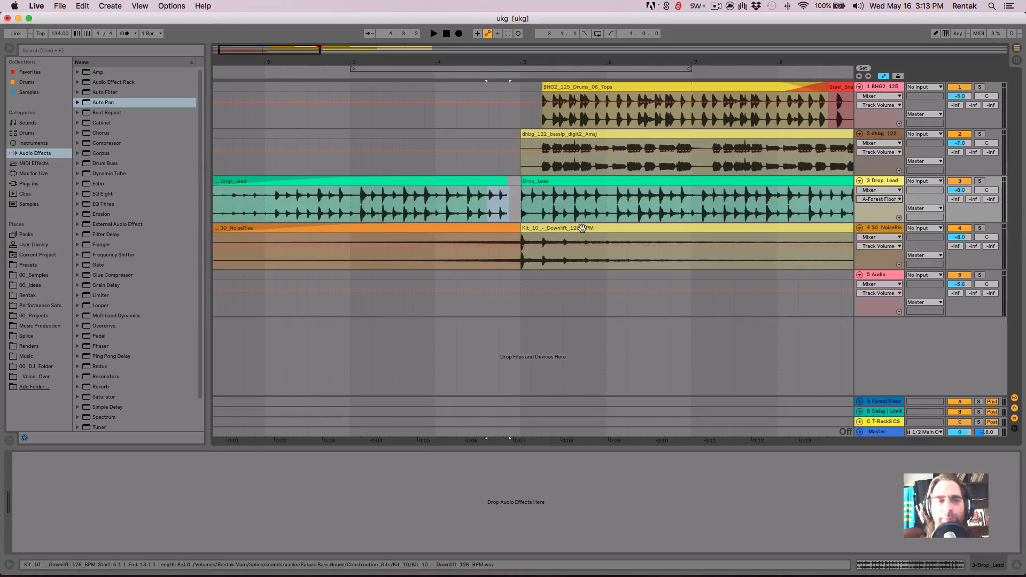
pyautogui.click(487, 215)
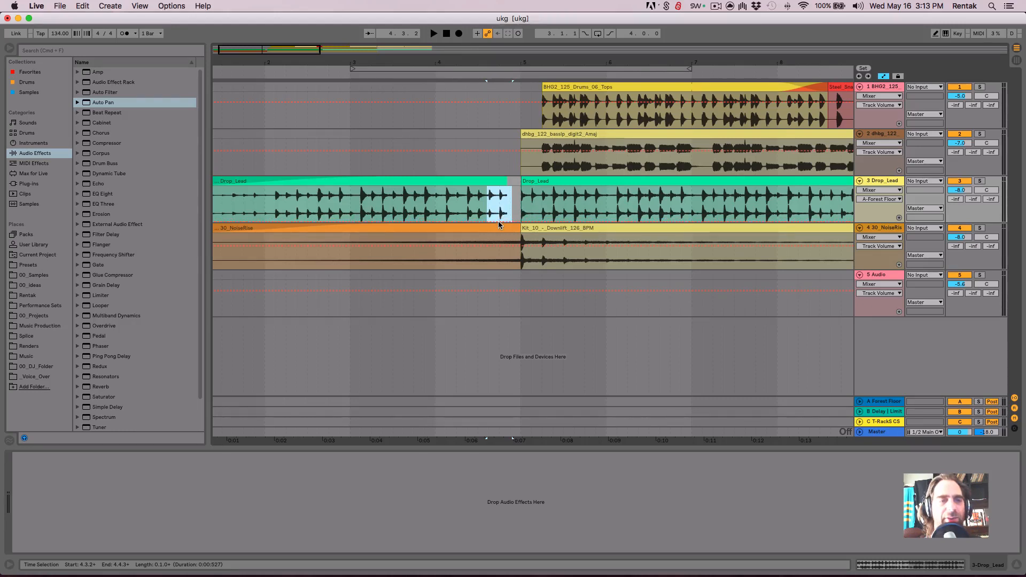
pyautogui.moveTo(499, 222)
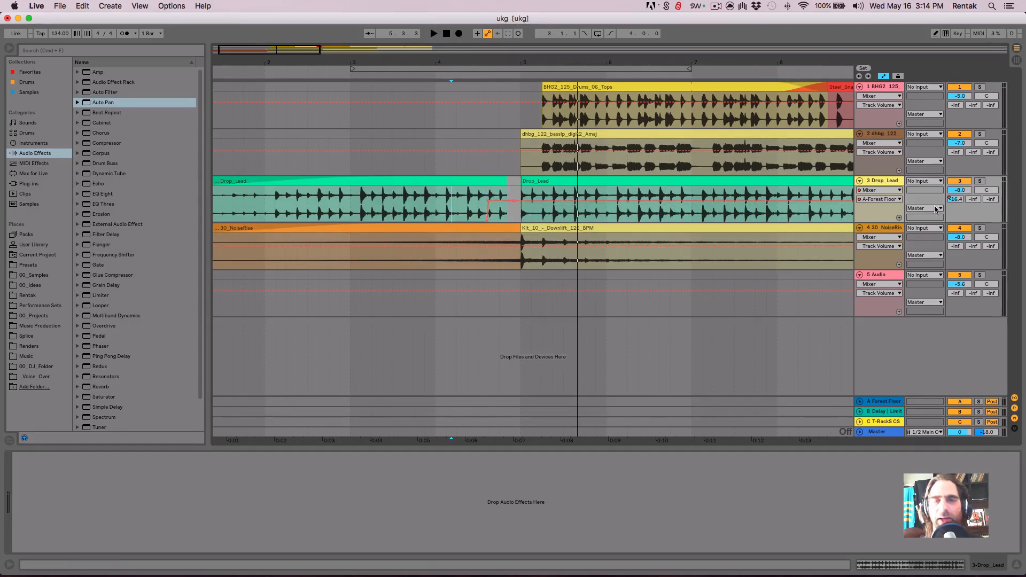
# Switch Drop_Lead's envelope to the B-Delay send and boost it briefly at the clip's end
pyautogui.click(879, 199)
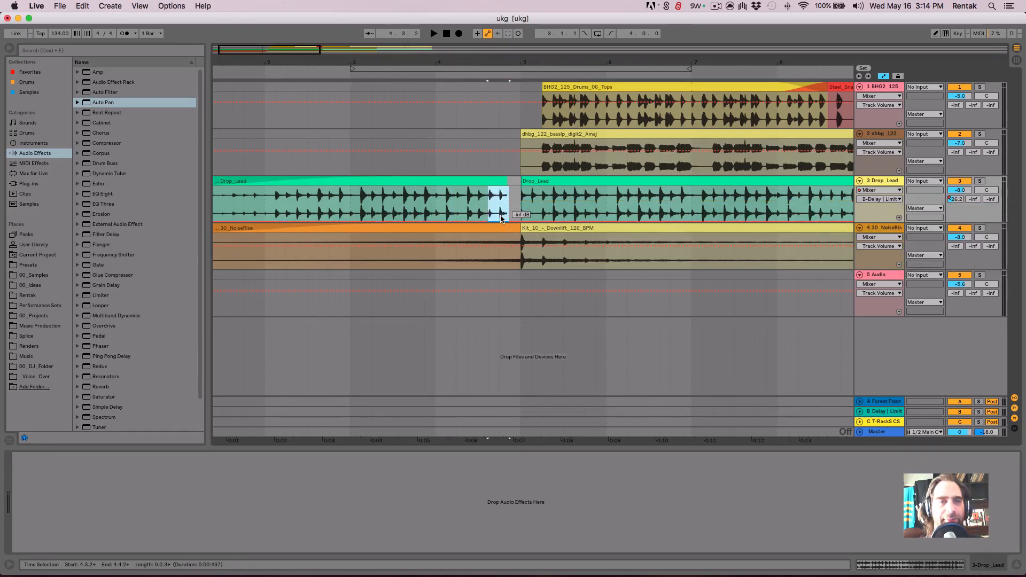
pyautogui.click(463, 200)
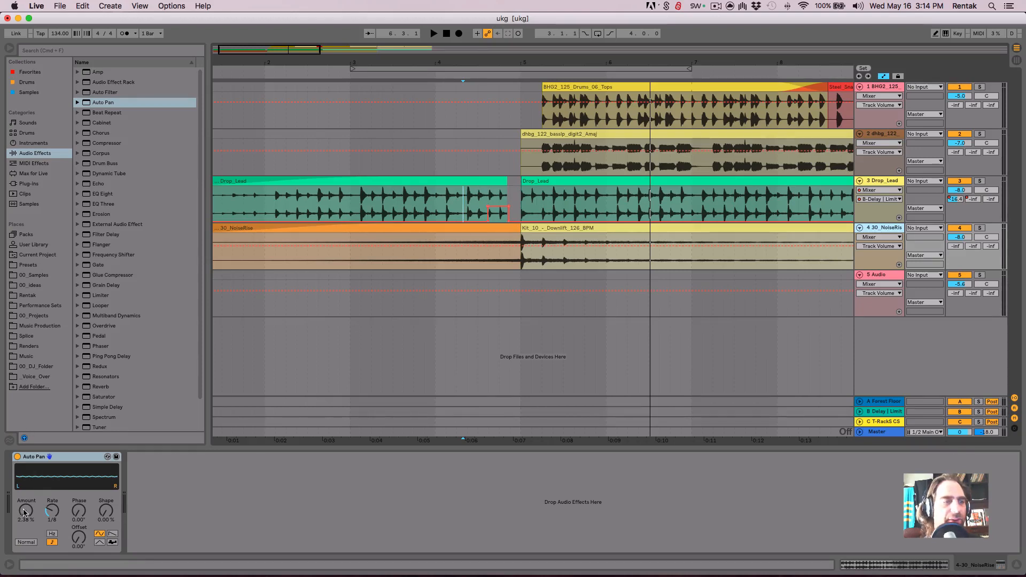
# Put the riser's Auto Pan Amount in its own lane and draw a ramp rising to 100% at the drop
pyautogui.rightClick(26, 511)
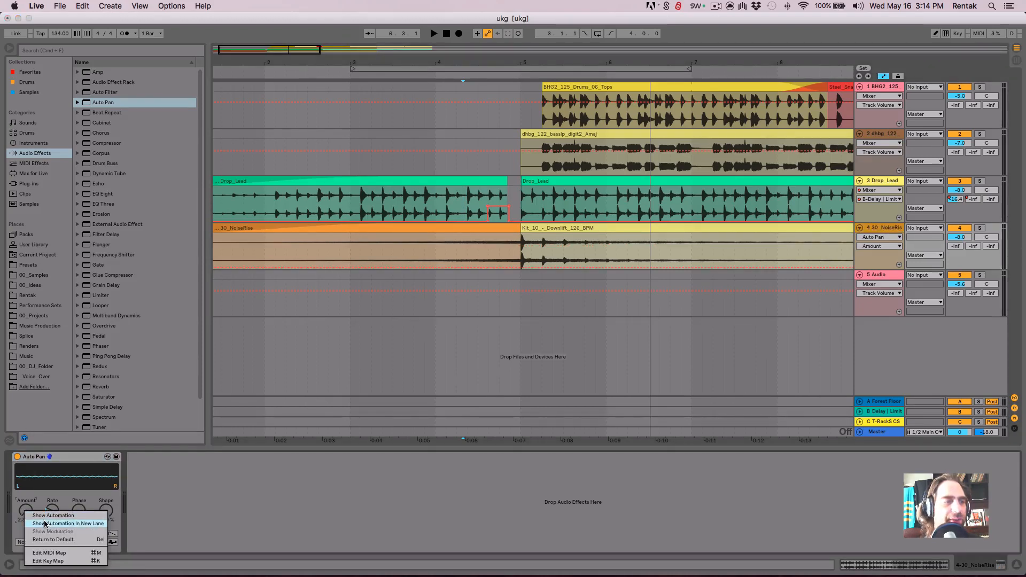
pyautogui.click(68, 523)
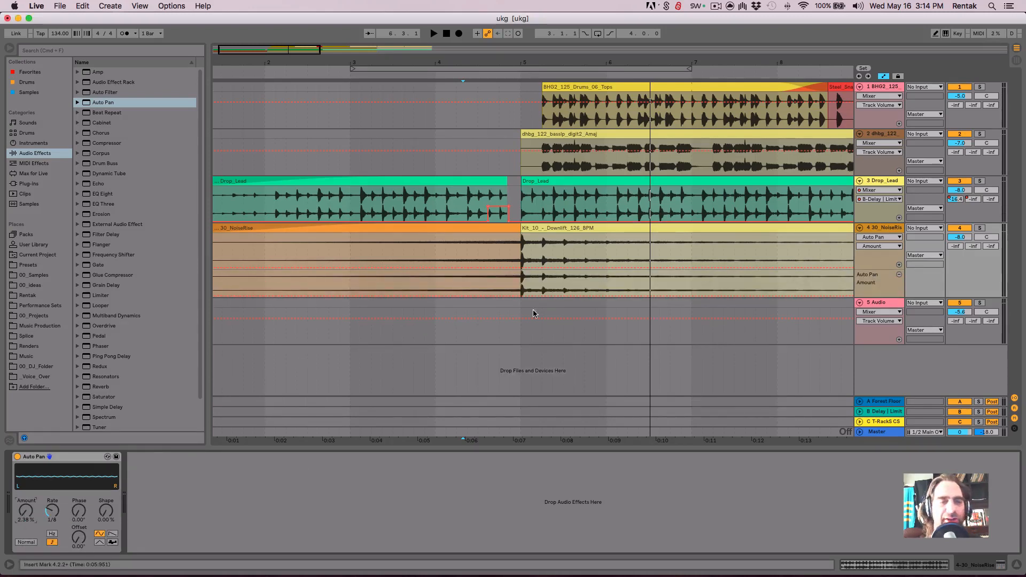
pyautogui.moveTo(402, 336)
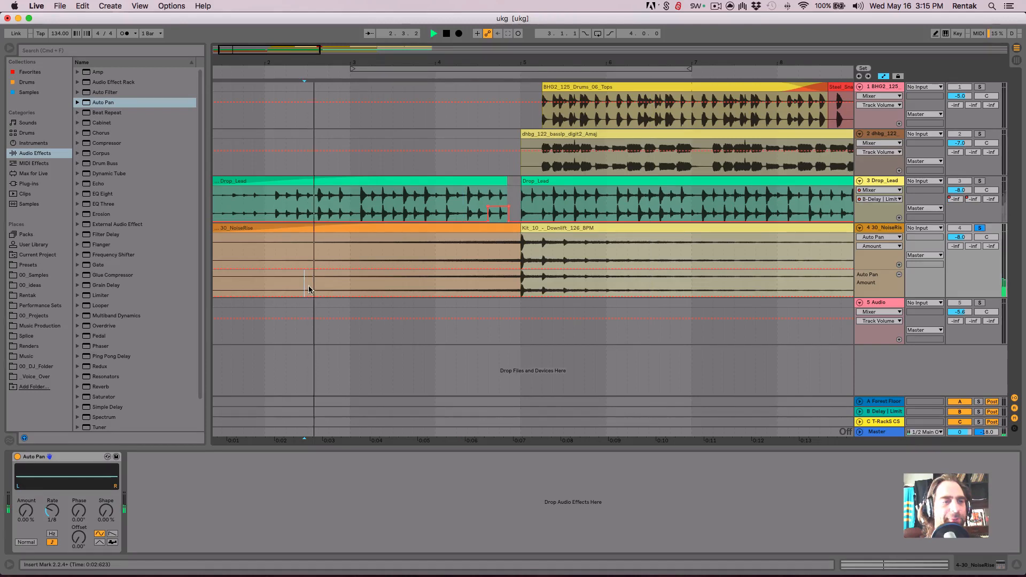
pyautogui.click(410, 291)
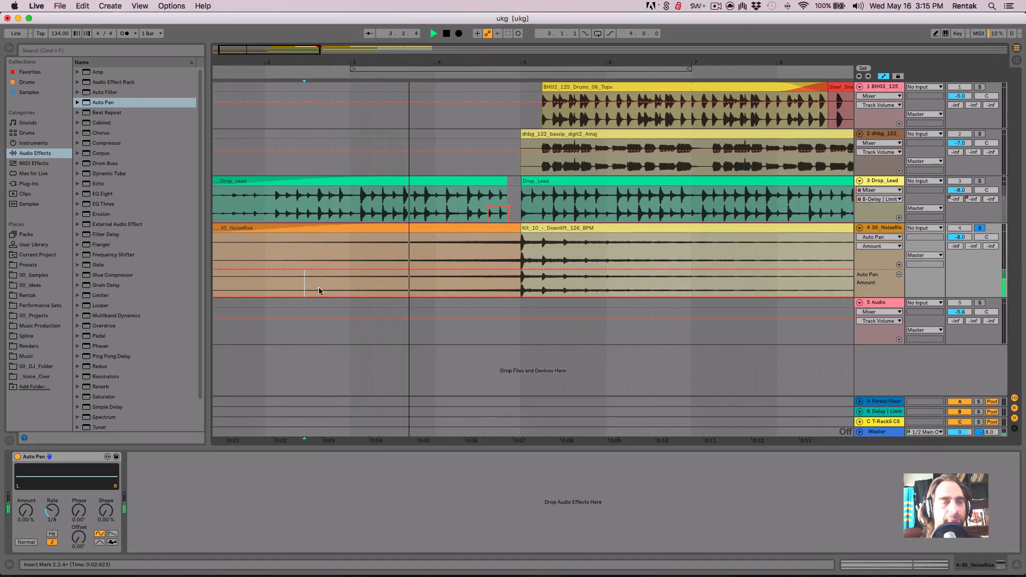
pyautogui.click(354, 289)
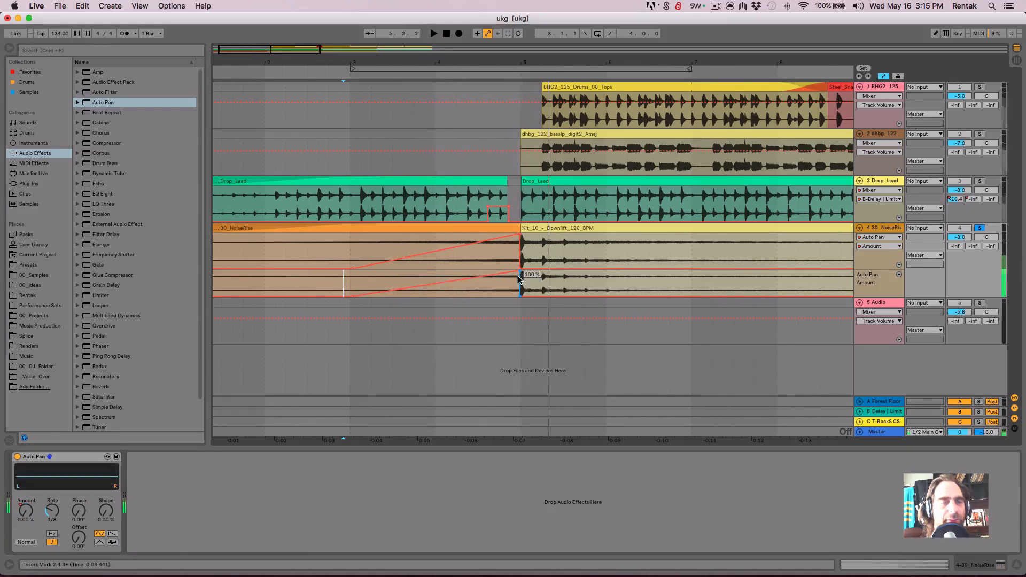
pyautogui.click(433, 33)
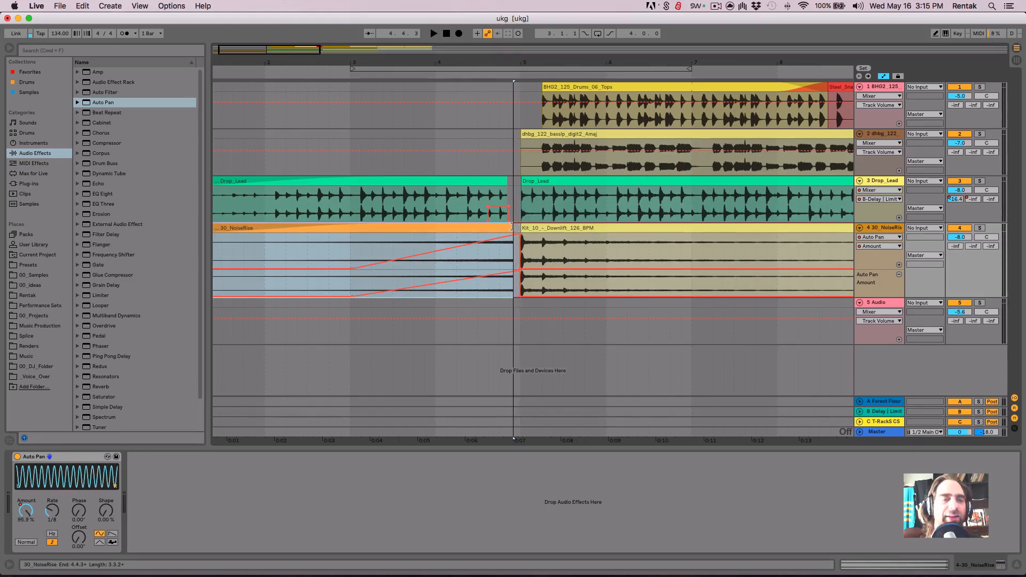
pyautogui.click(433, 33)
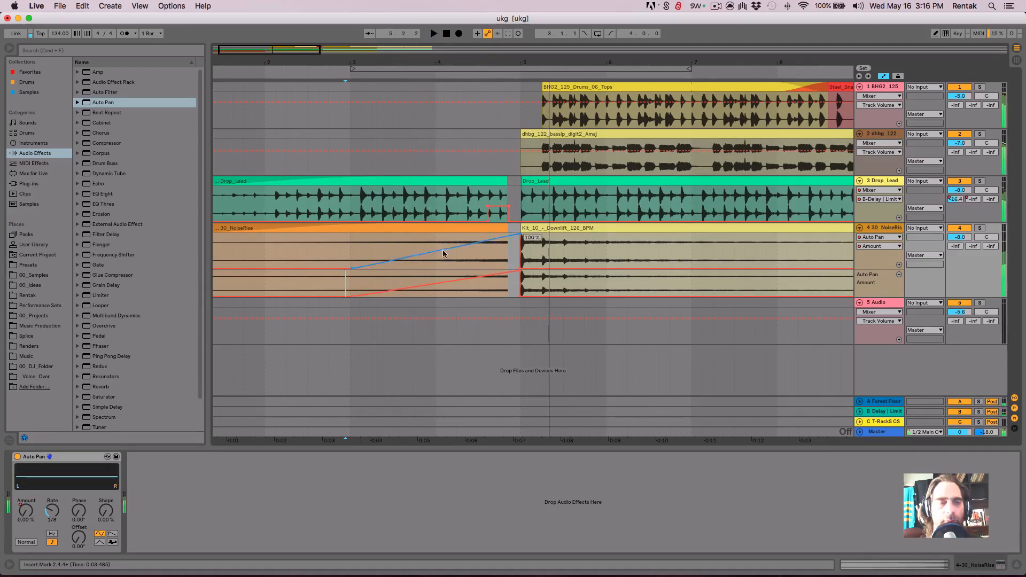
# Automate the riser's Mixer A-Forest Floor and B-Delay sends with a delay jump before the drop
pyautogui.click(880, 237)
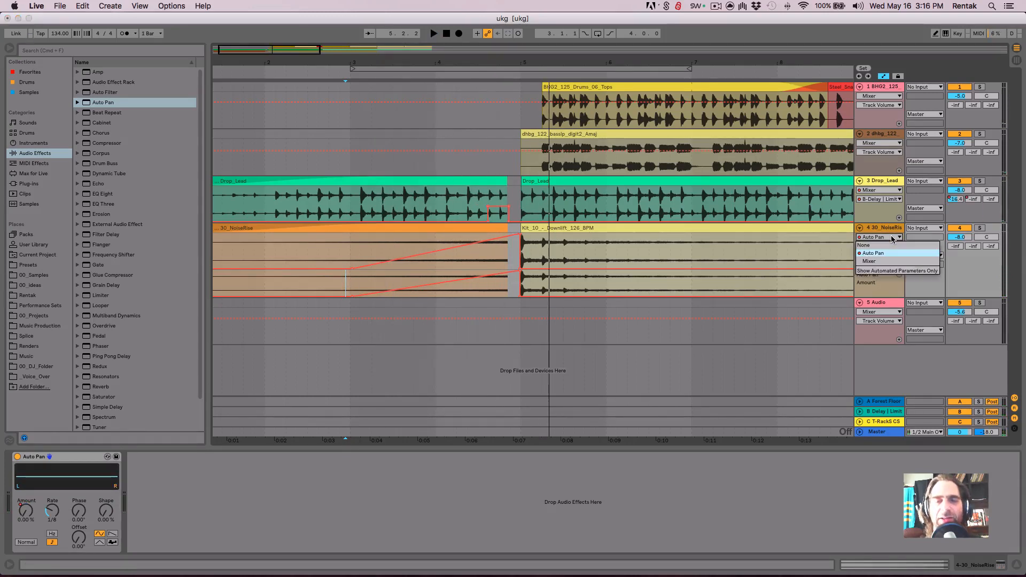
pyautogui.click(873, 246)
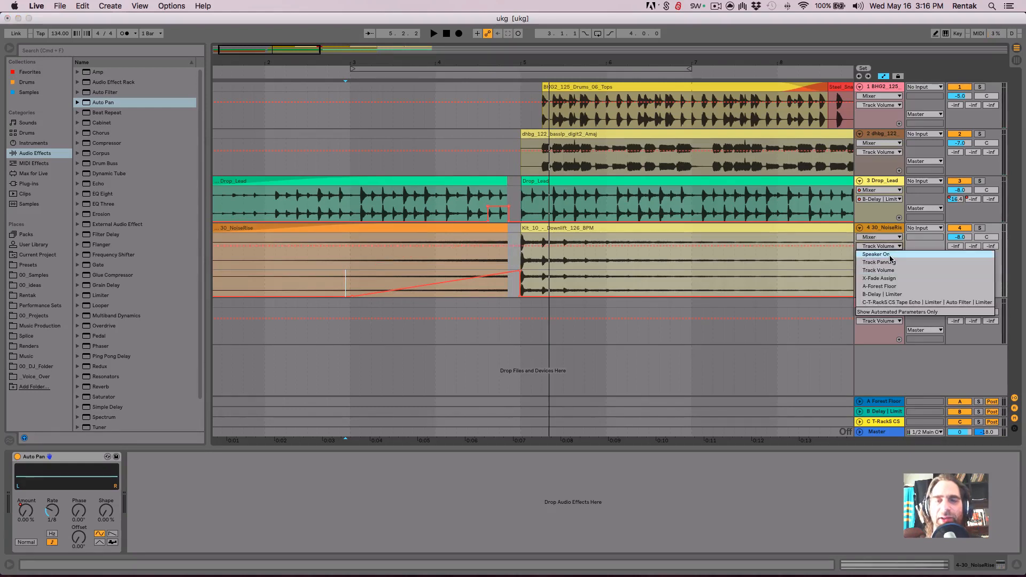
pyautogui.moveTo(914, 287)
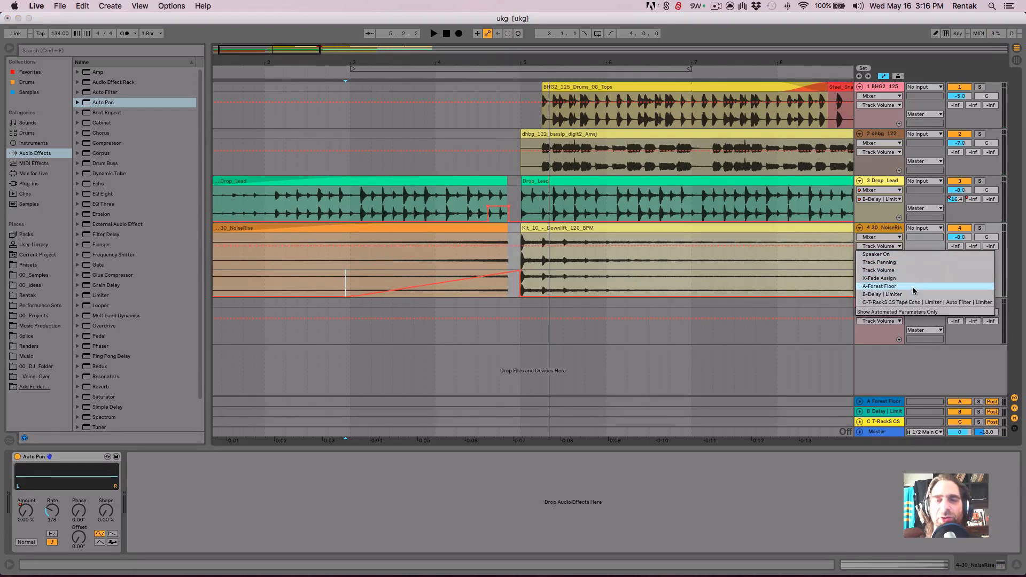
pyautogui.click(879, 286)
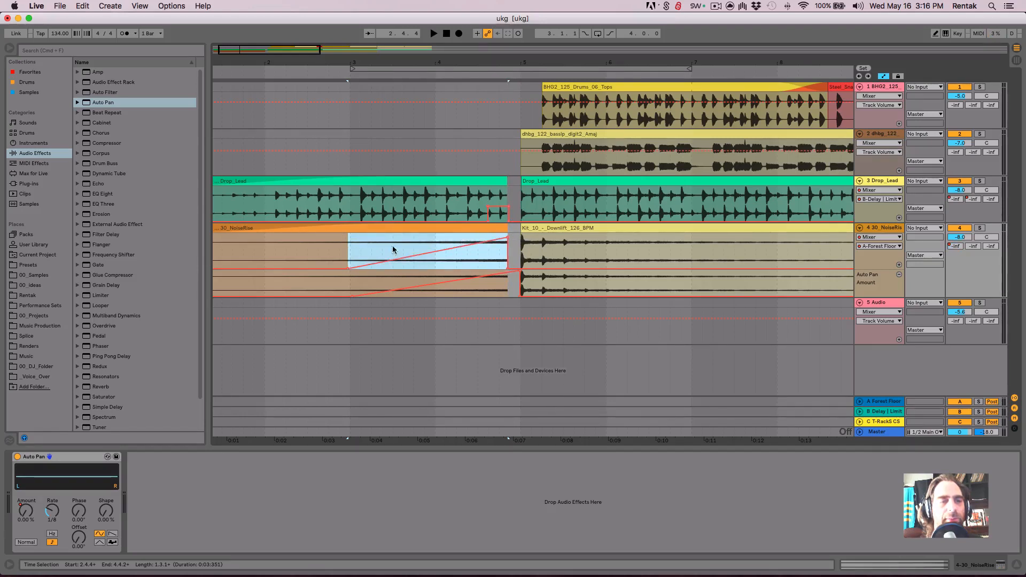
pyautogui.click(433, 33)
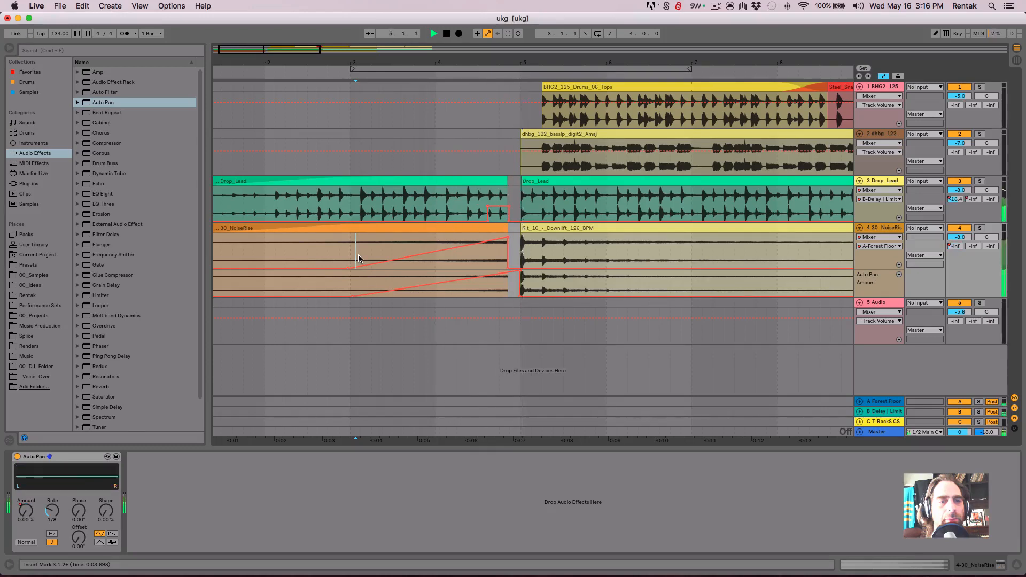
pyautogui.click(879, 255)
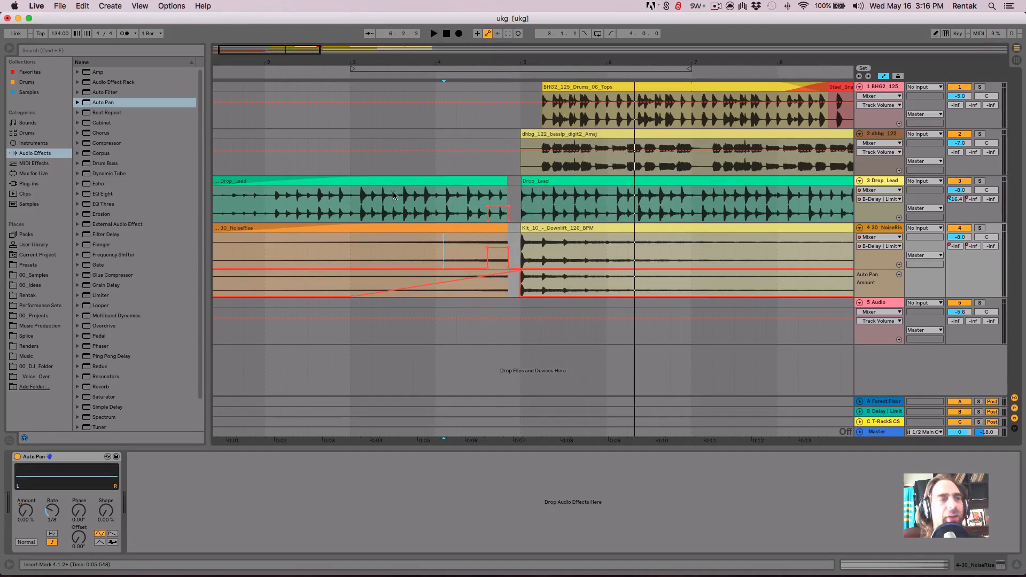
# Enable Snap to Grid from the Options menu
pyautogui.click(171, 6)
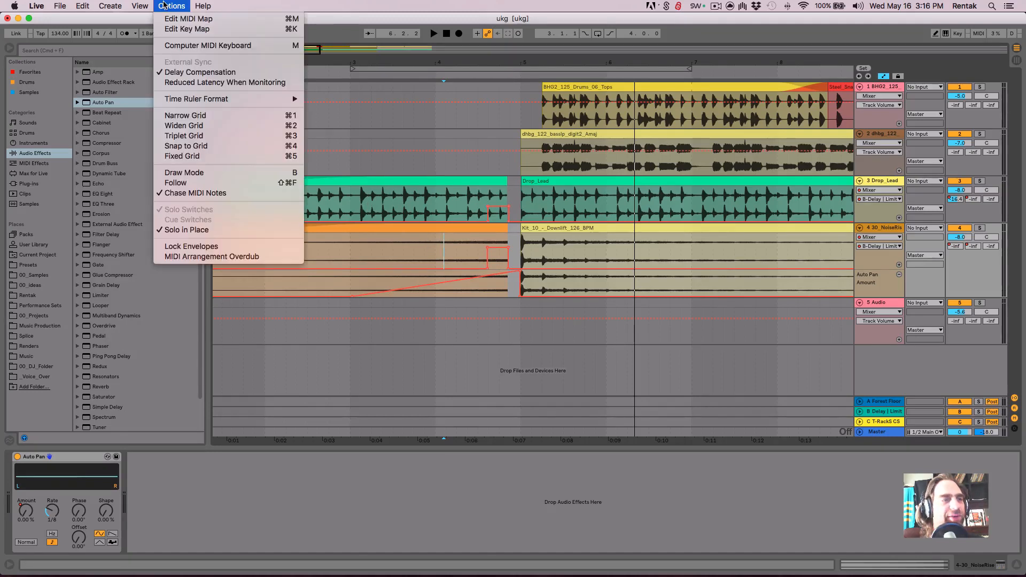
pyautogui.moveTo(196, 146)
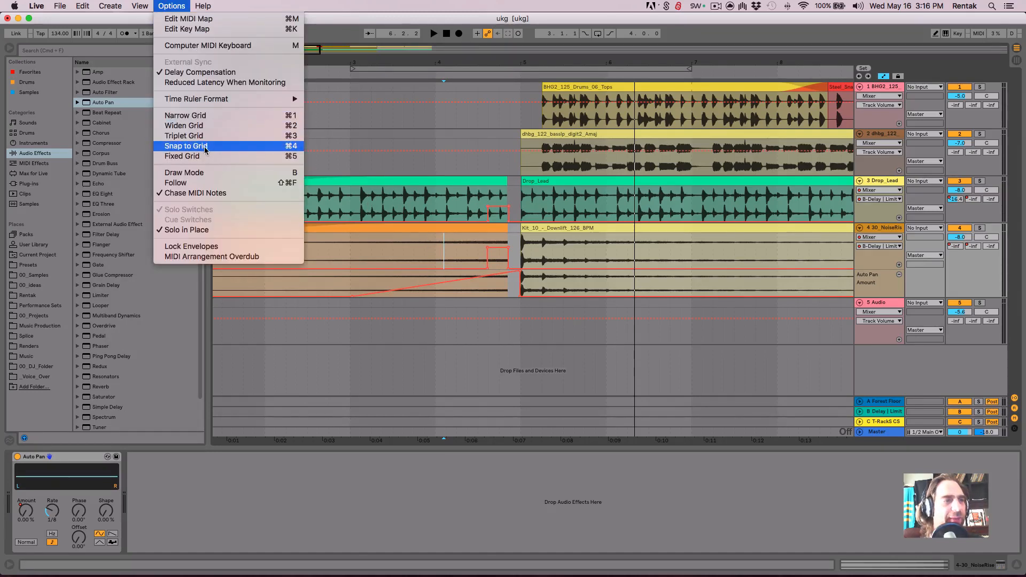
pyautogui.click(186, 145)
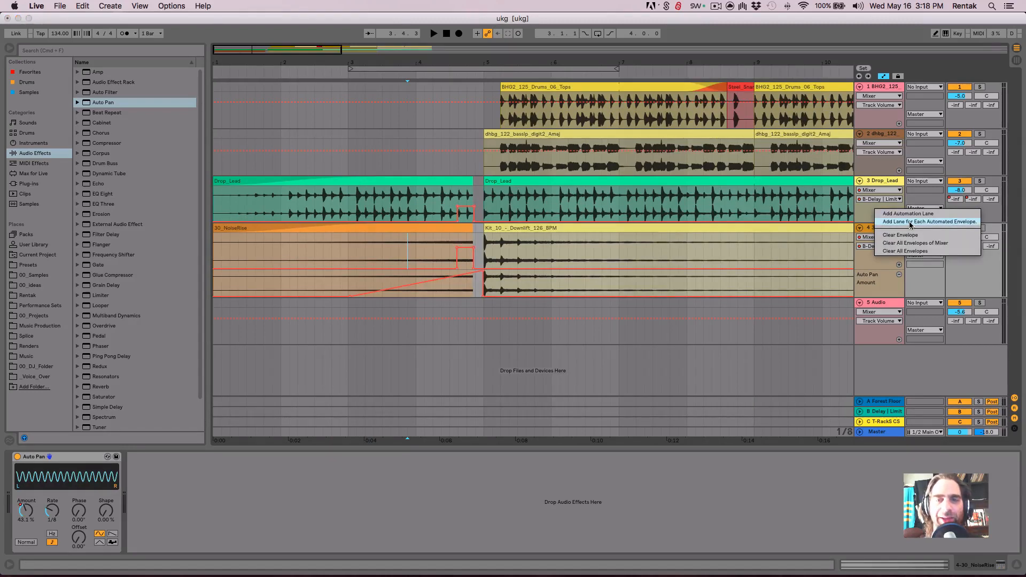
pyautogui.moveTo(947, 226)
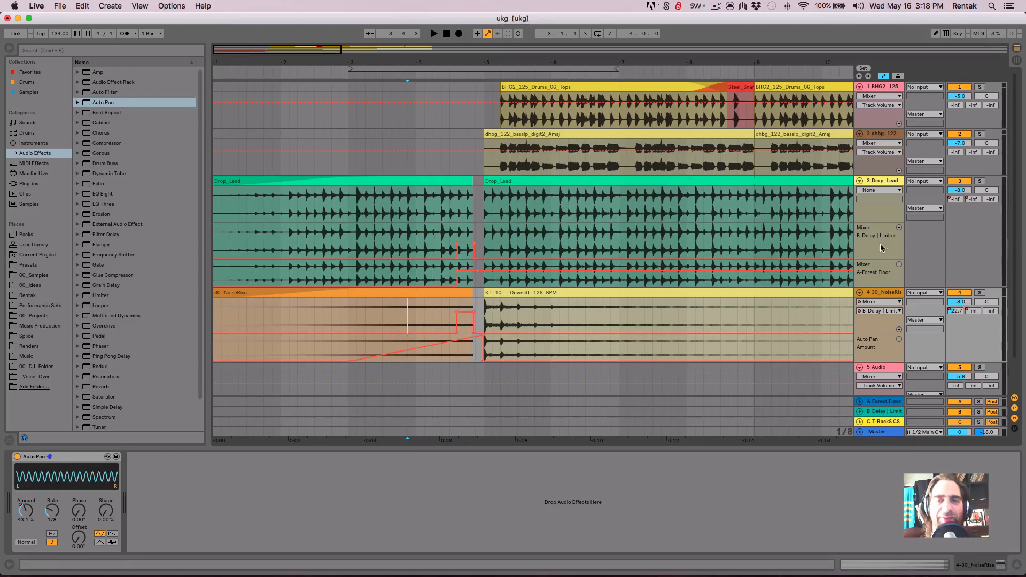
pyautogui.moveTo(889, 185)
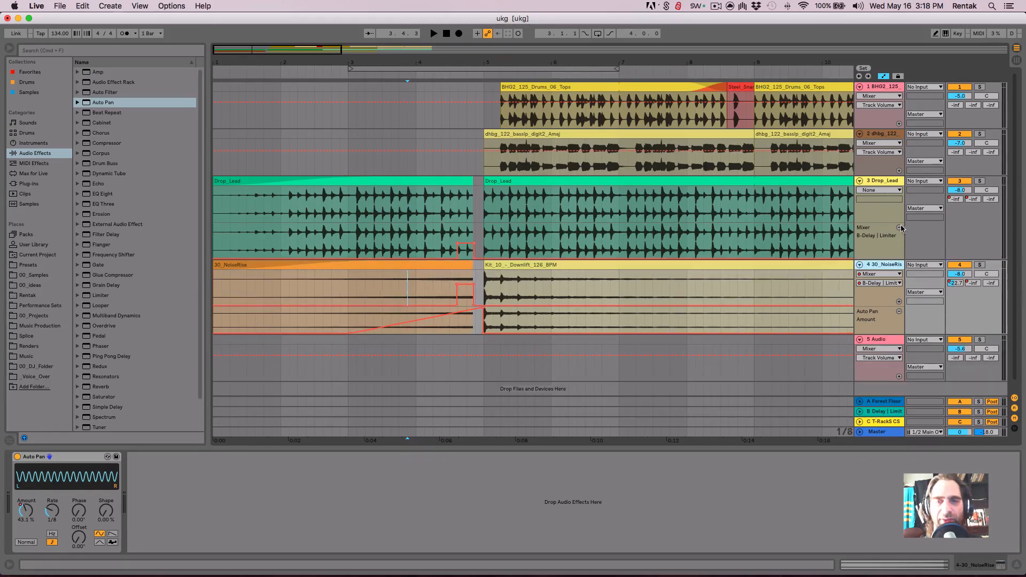
# Split Drop_Lead's send envelopes into separate lanes and open the What's New in Live 10 lesson
pyautogui.rightClick(901, 227)
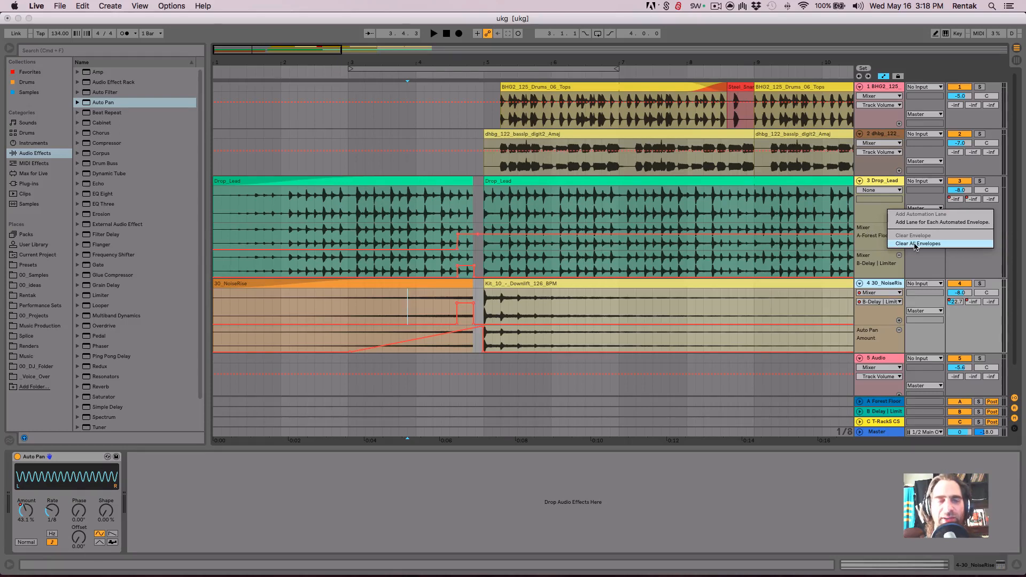
pyautogui.click(917, 243)
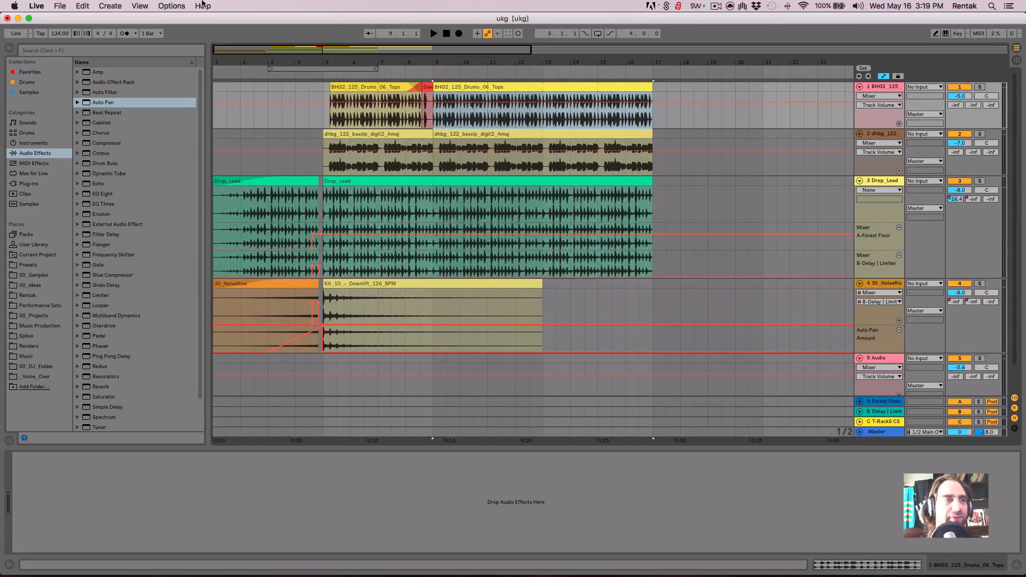
pyautogui.click(202, 5)
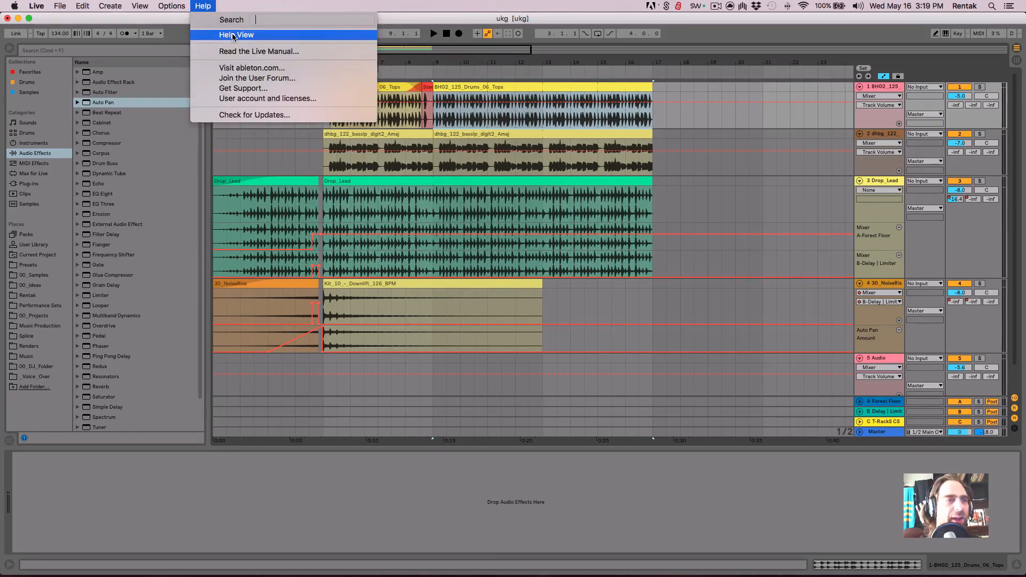
pyautogui.click(236, 35)
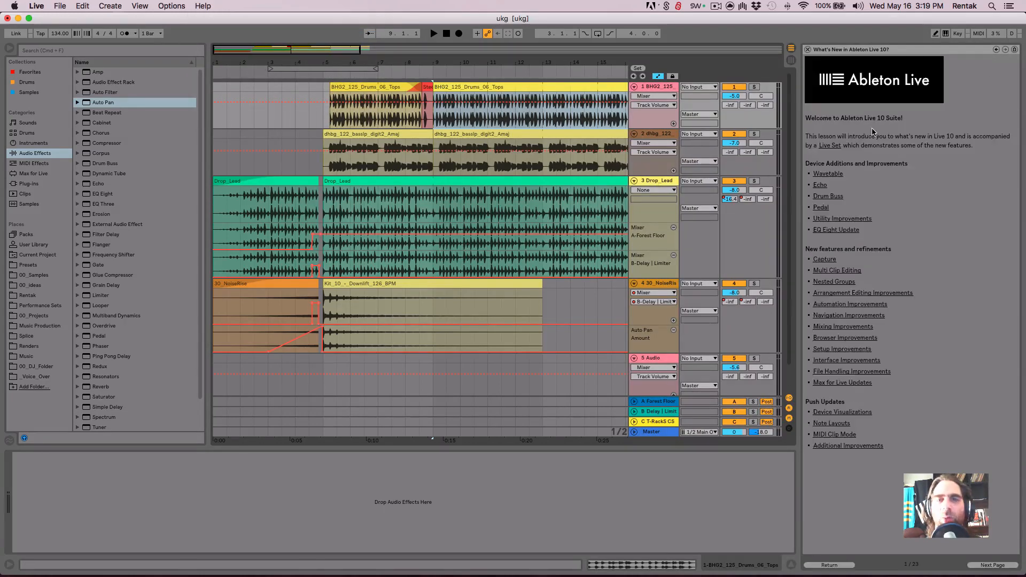